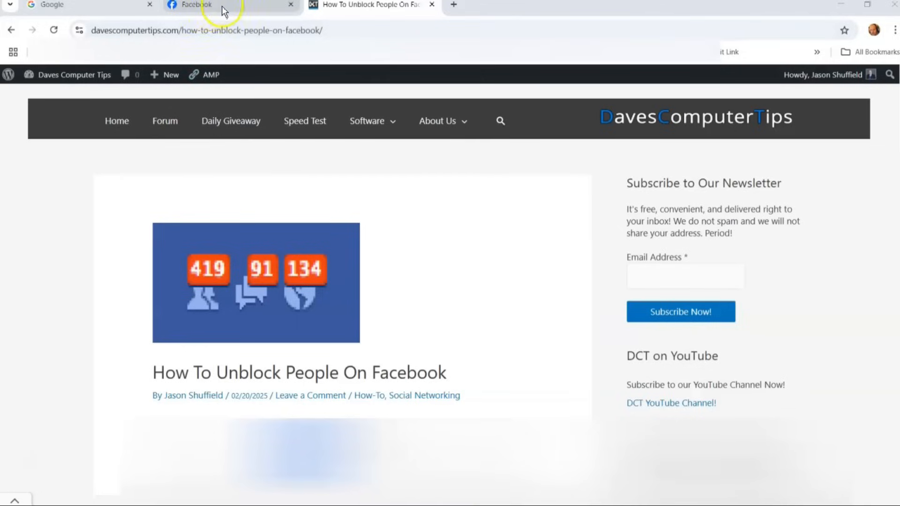
mouse_move(205, 4)
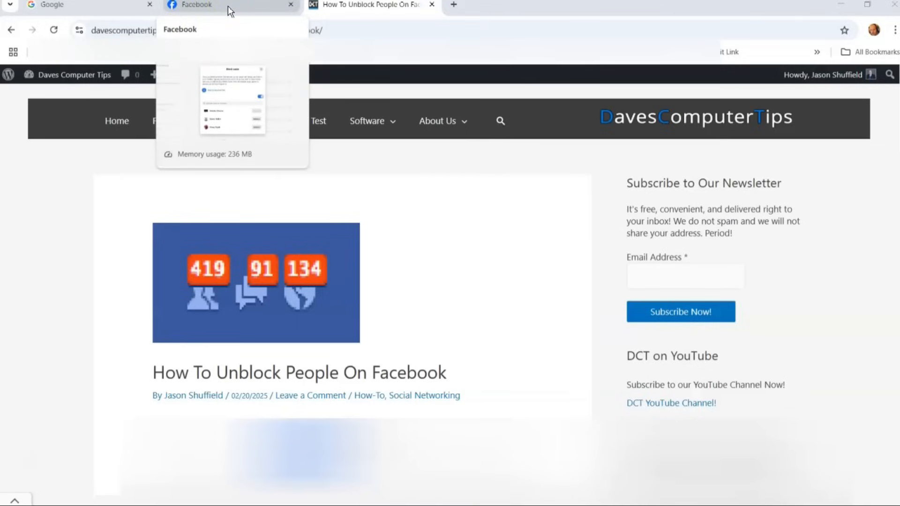
- Switch from the Daves Computer Tips article to the open Facebook home feed
click(224, 5)
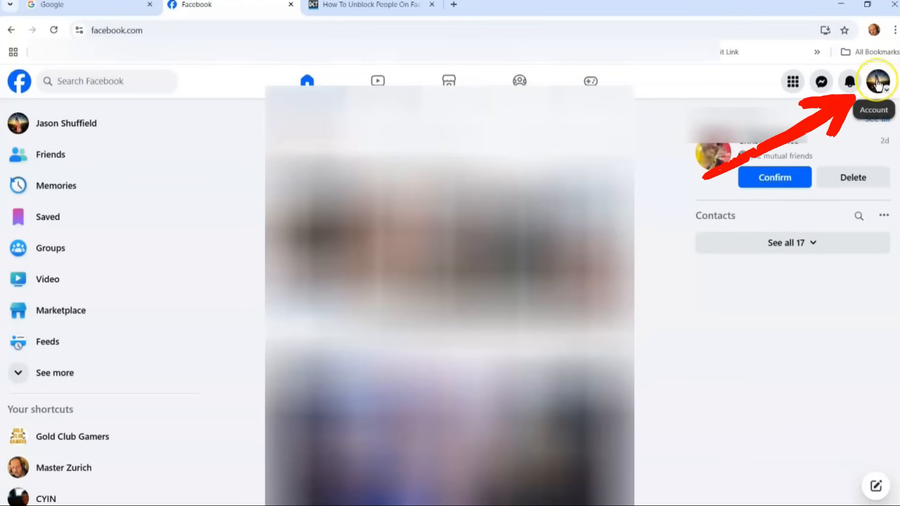
- Reach the Settings page through the account menu's Settings & privacy entry
click(878, 81)
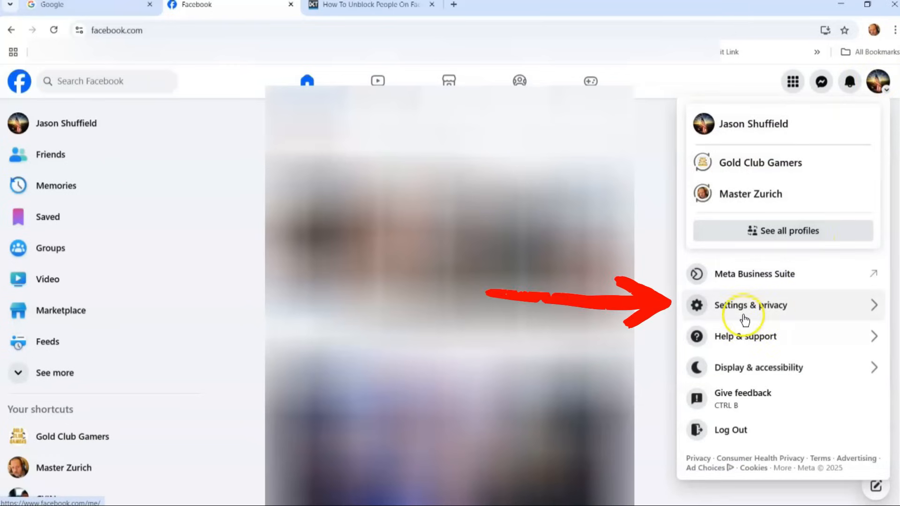
click(753, 305)
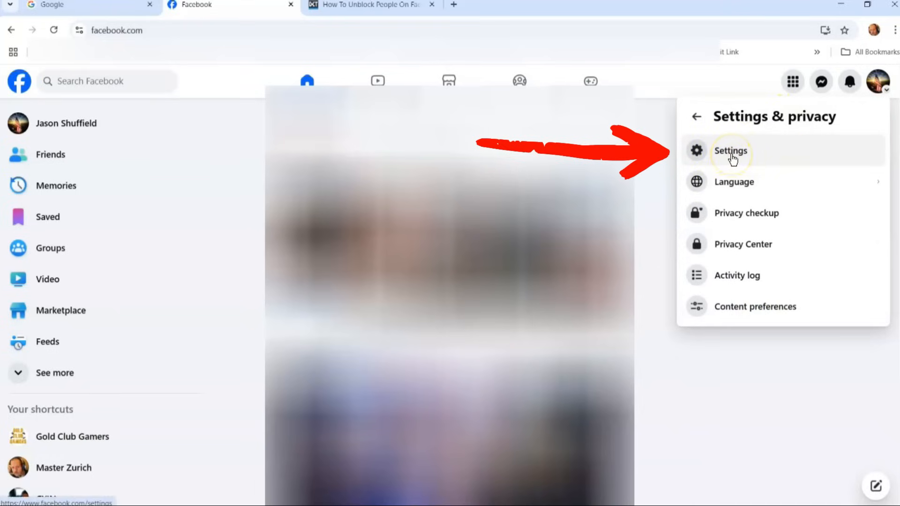
click(730, 150)
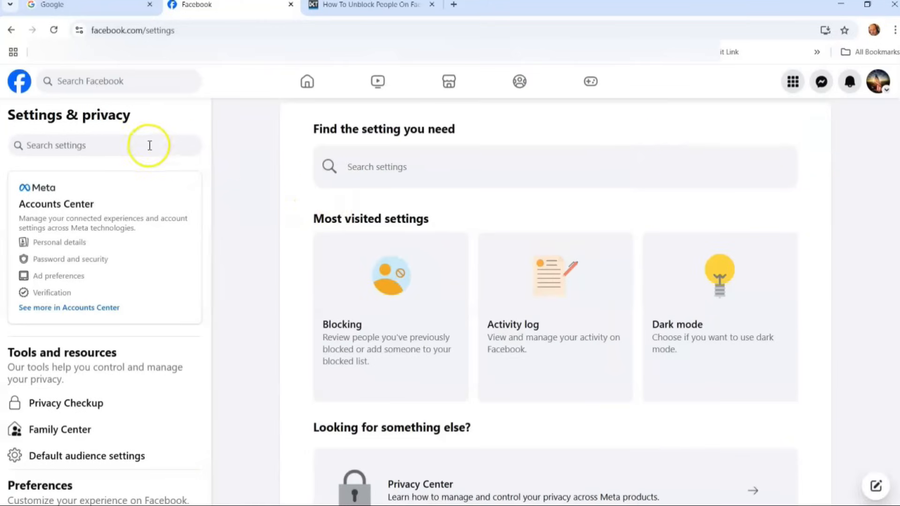
- Choose Blocking in the settings sidebar to show the Manage Blocking categories
scroll(down, 3)
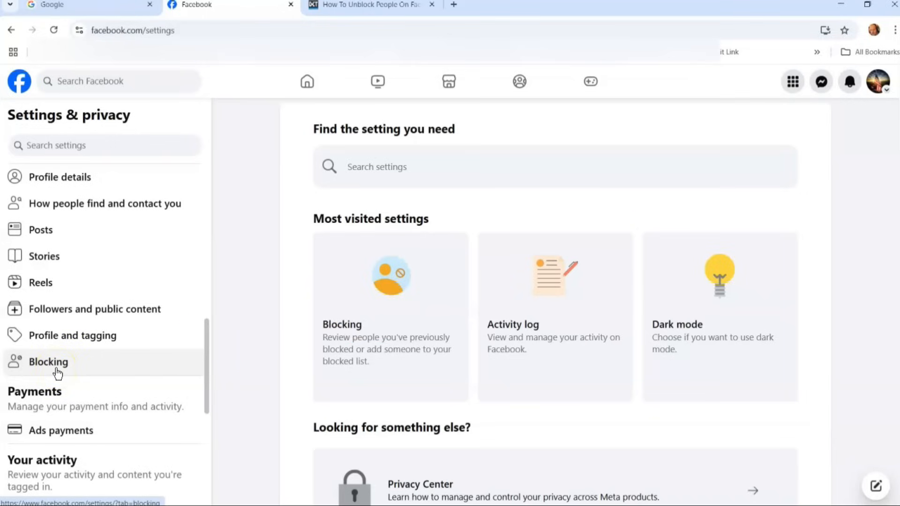
click(48, 362)
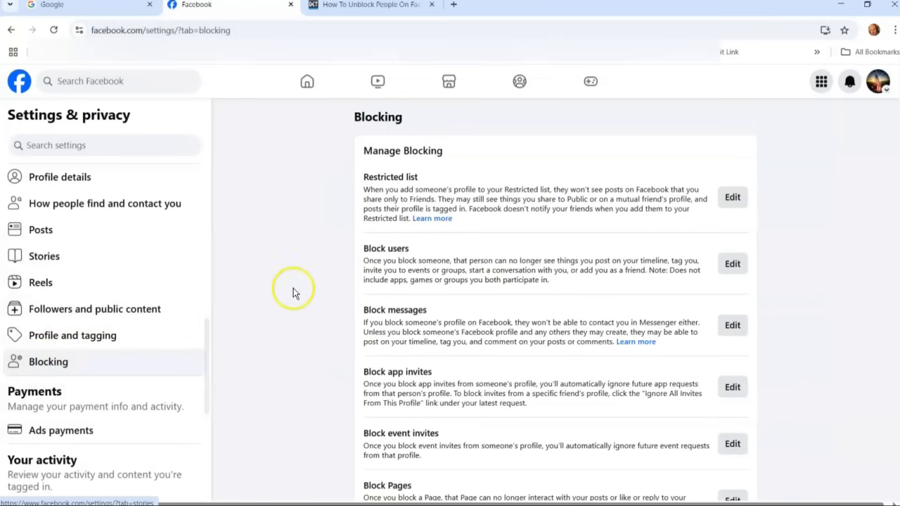
mouse_move(468, 200)
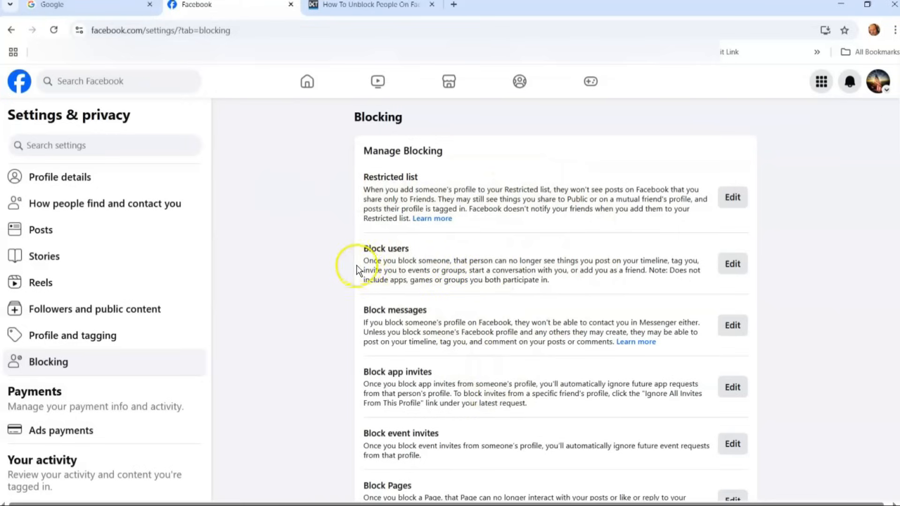
drag(364, 259, 547, 281)
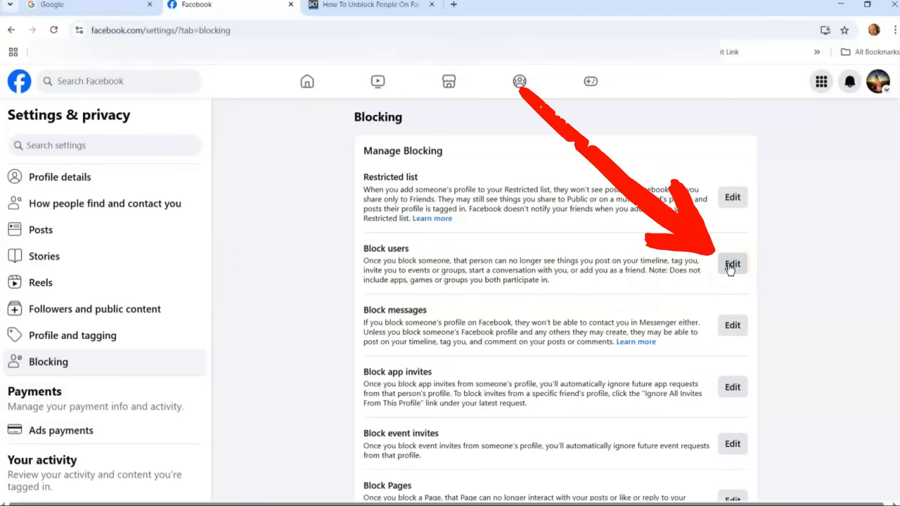
- Show the blocked list under Block users and enable its name search field
click(732, 263)
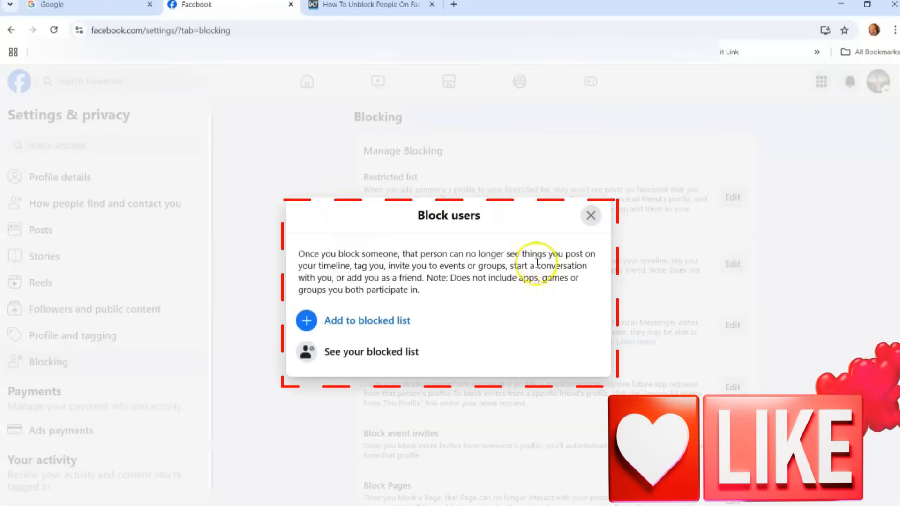
mouse_move(527, 295)
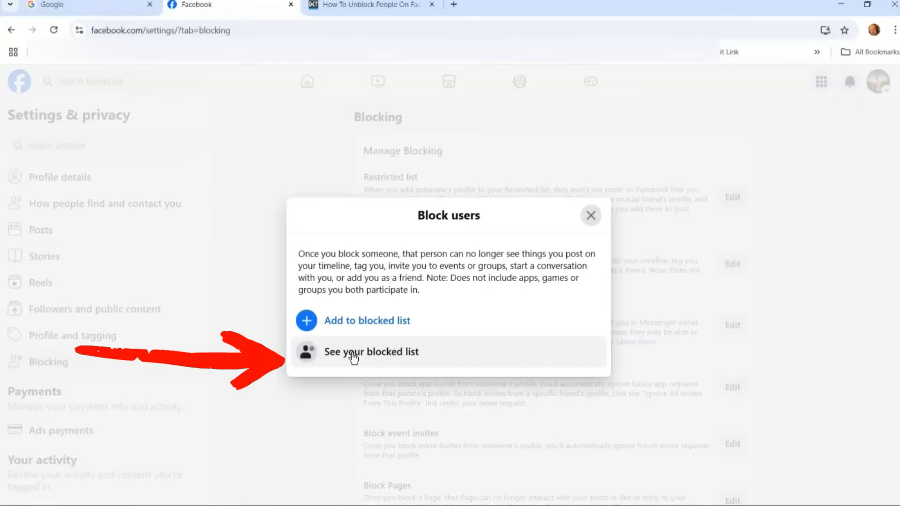
click(371, 352)
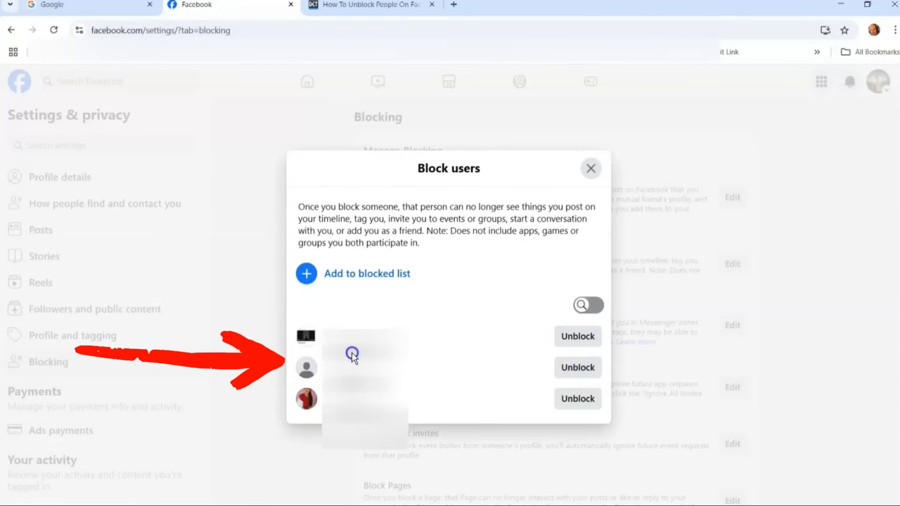
mouse_move(427, 322)
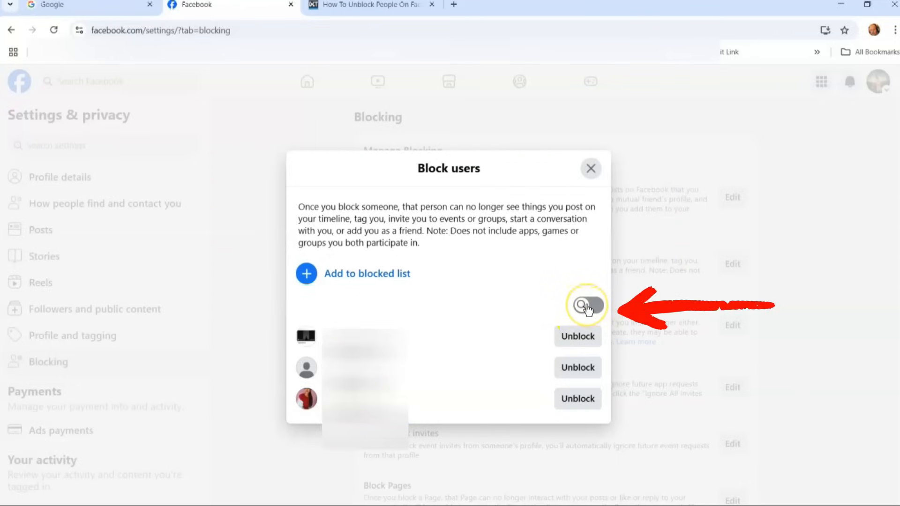
click(587, 305)
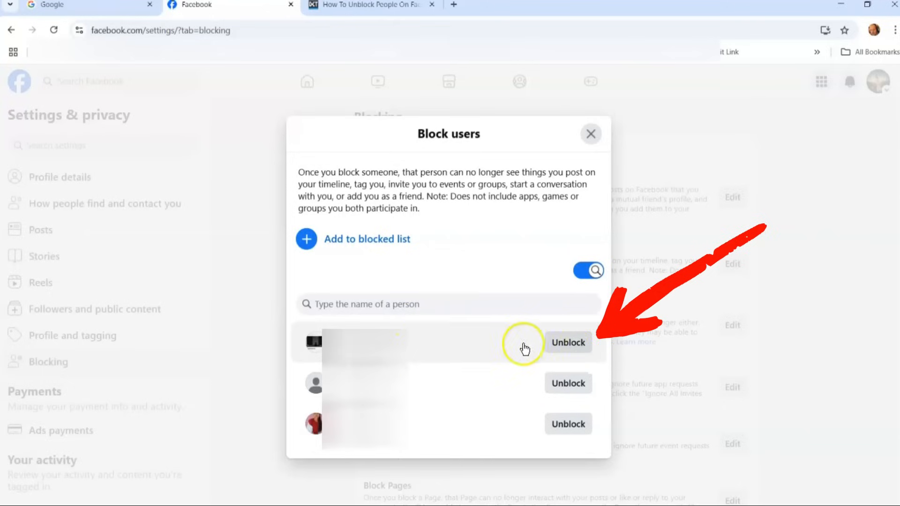
- Start unblocking the first listed person, Shindu, and confirm the unblock warning
click(567, 343)
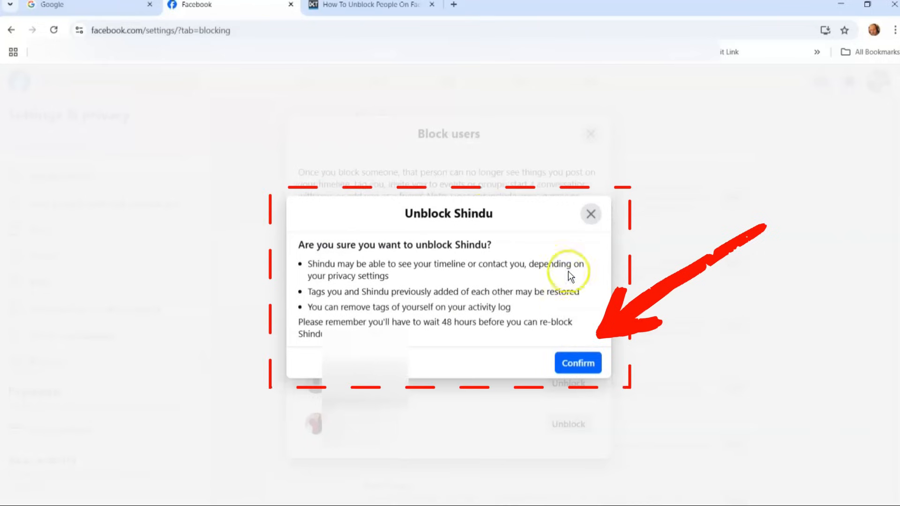
mouse_move(379, 276)
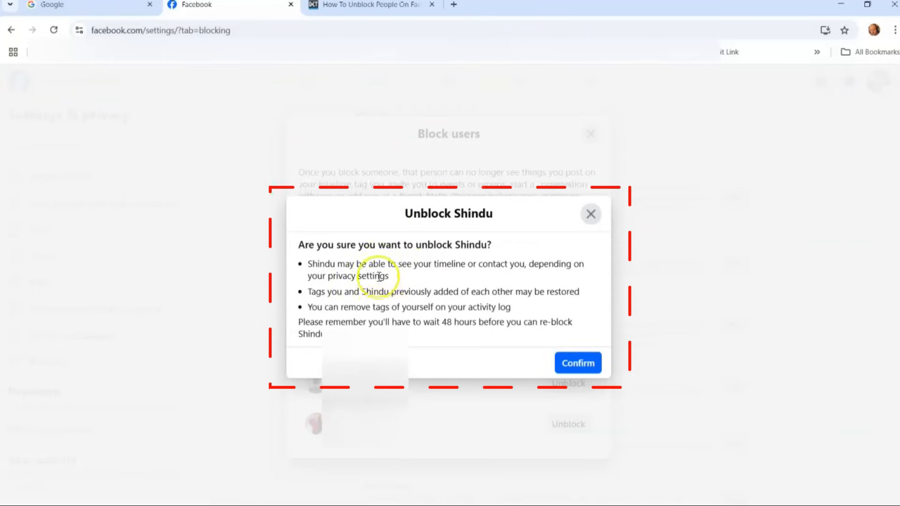
mouse_move(400, 280)
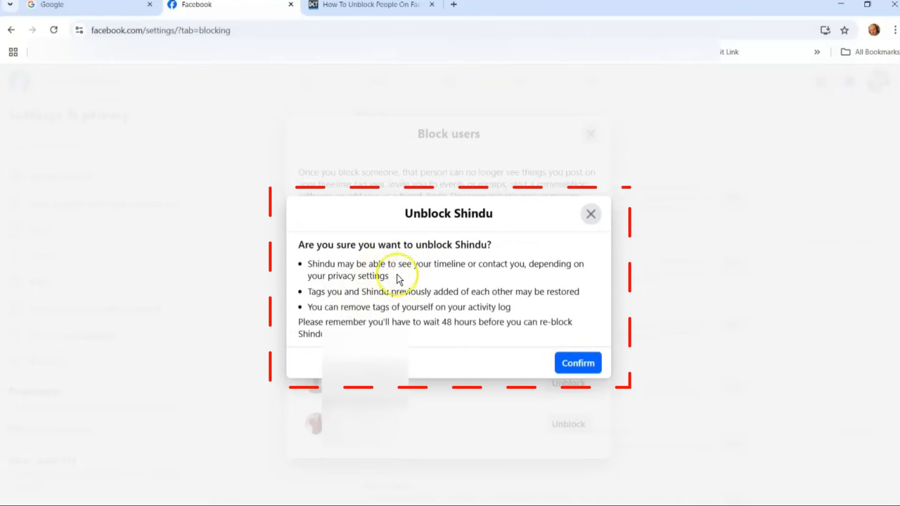
mouse_move(465, 284)
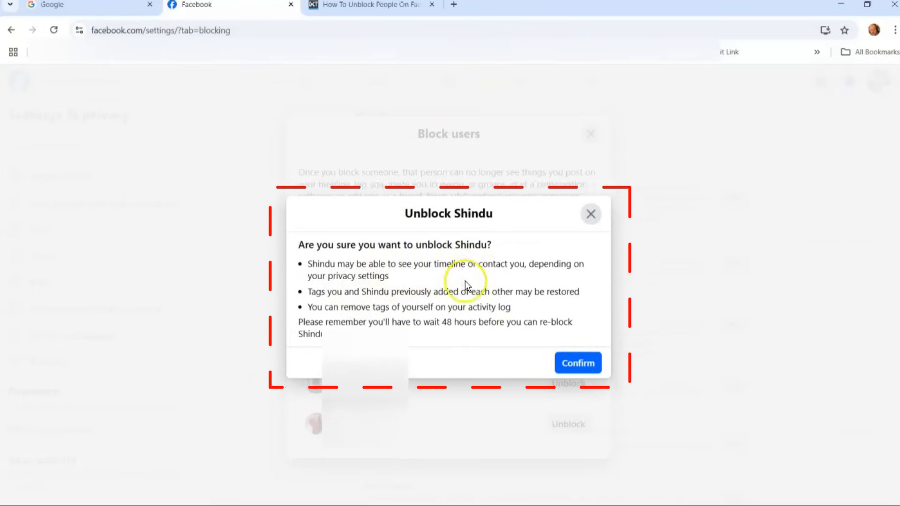
mouse_move(433, 284)
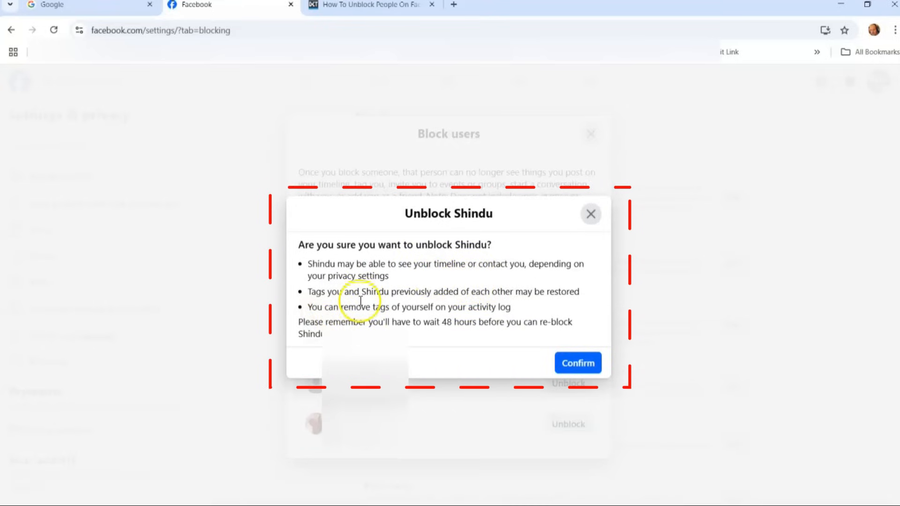
mouse_move(465, 304)
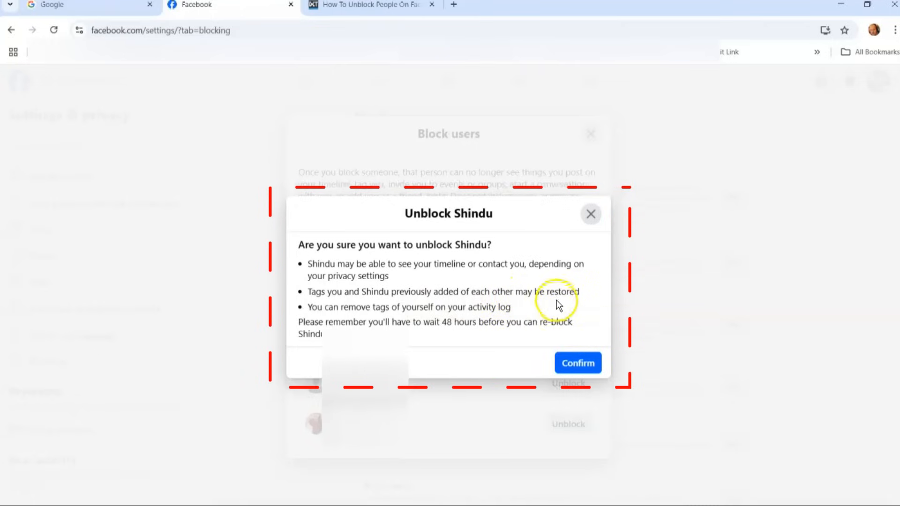
mouse_move(504, 280)
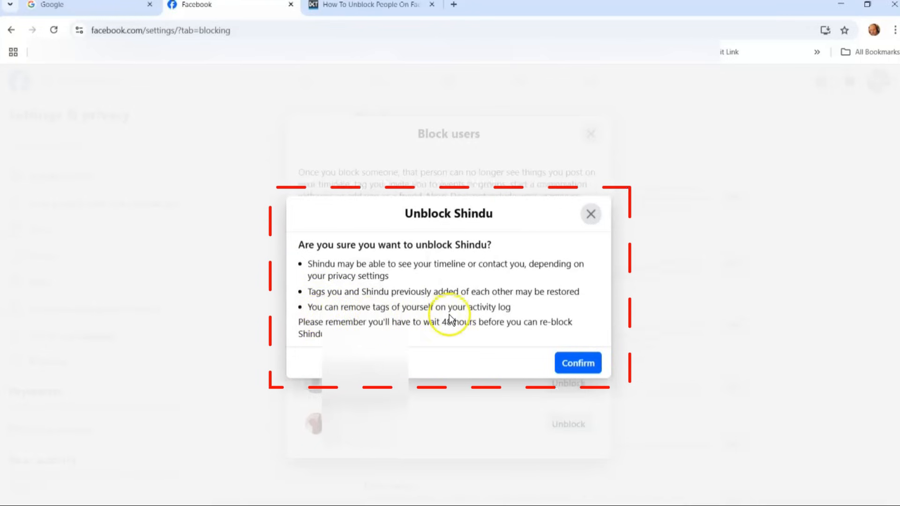
mouse_move(482, 322)
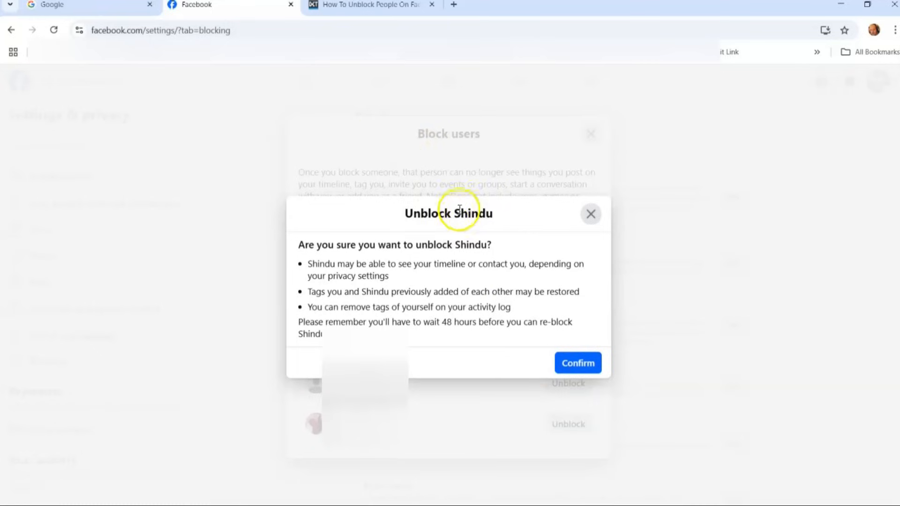
right_click(474, 213)
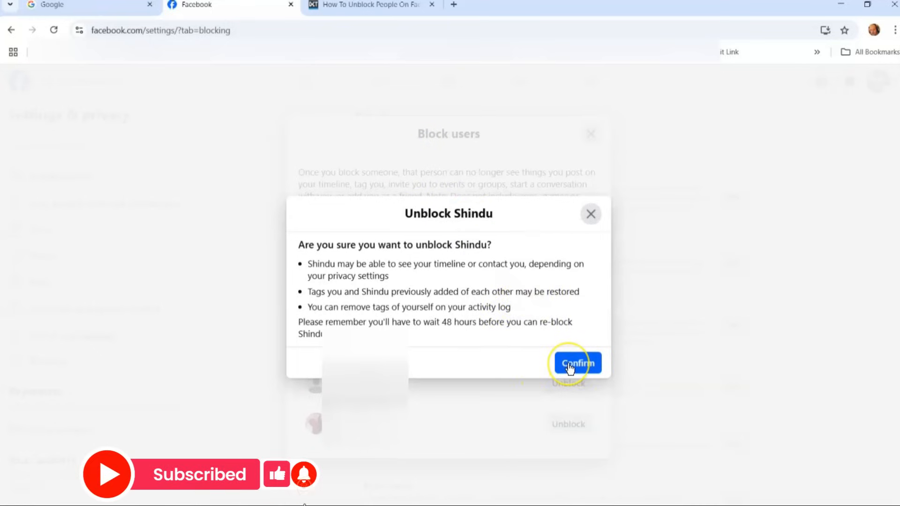
click(577, 364)
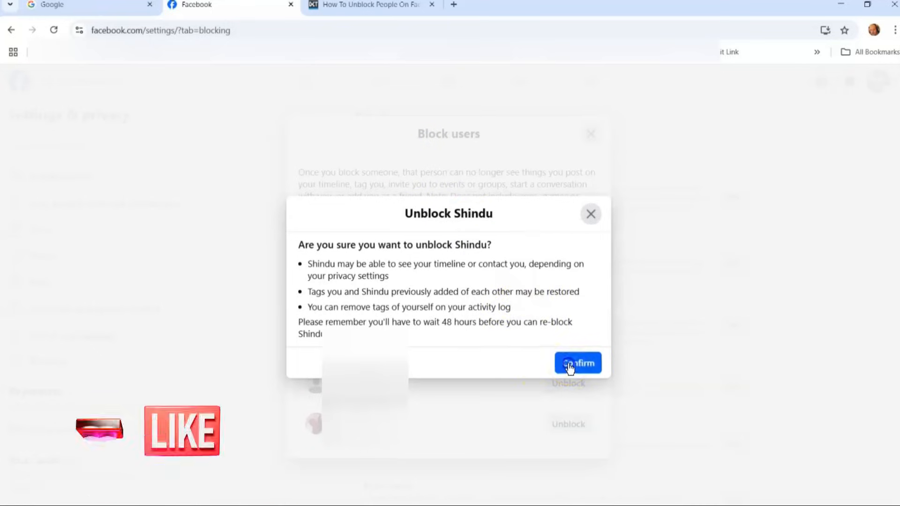
- See the 'Shindu has been unblocked' notice and close the Block users dialog
click(577, 362)
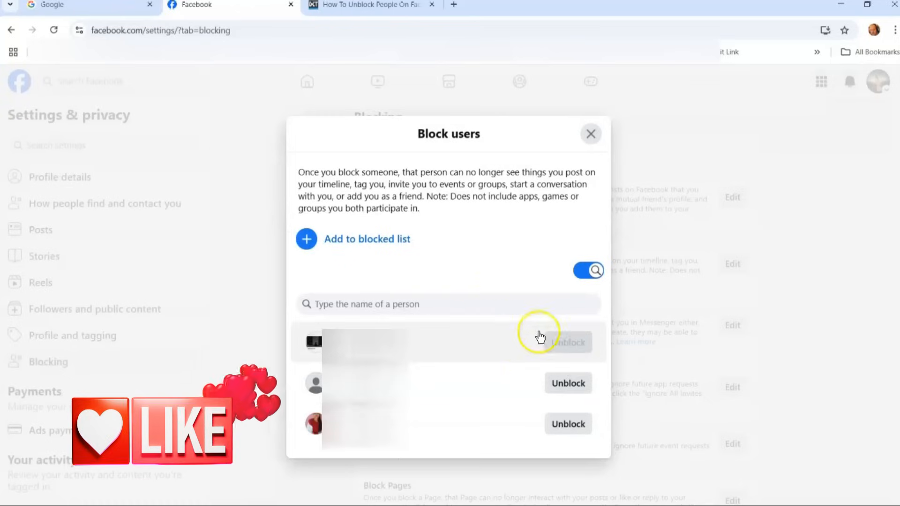
click(568, 343)
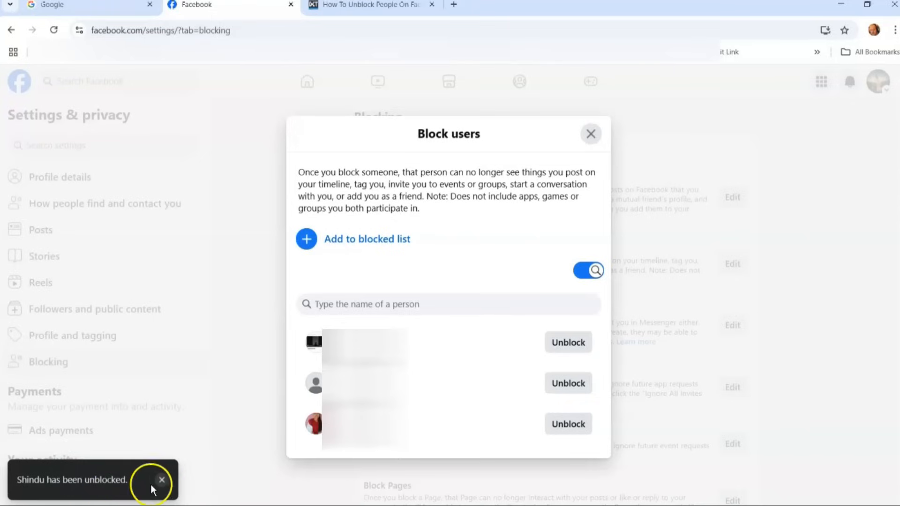
mouse_move(465, 353)
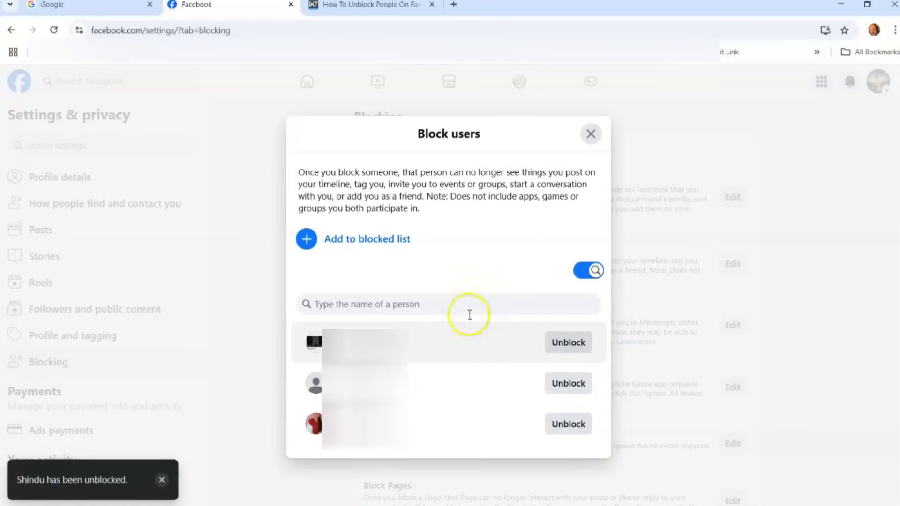
mouse_move(517, 298)
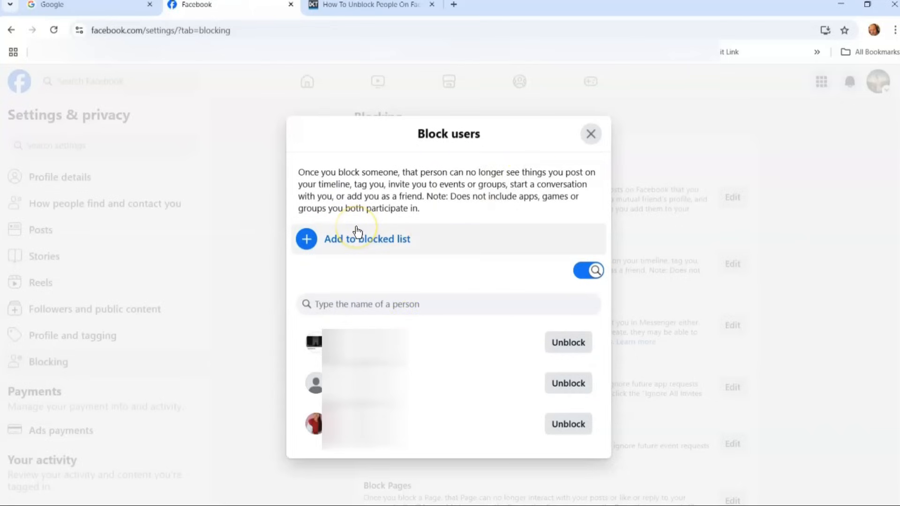
click(590, 134)
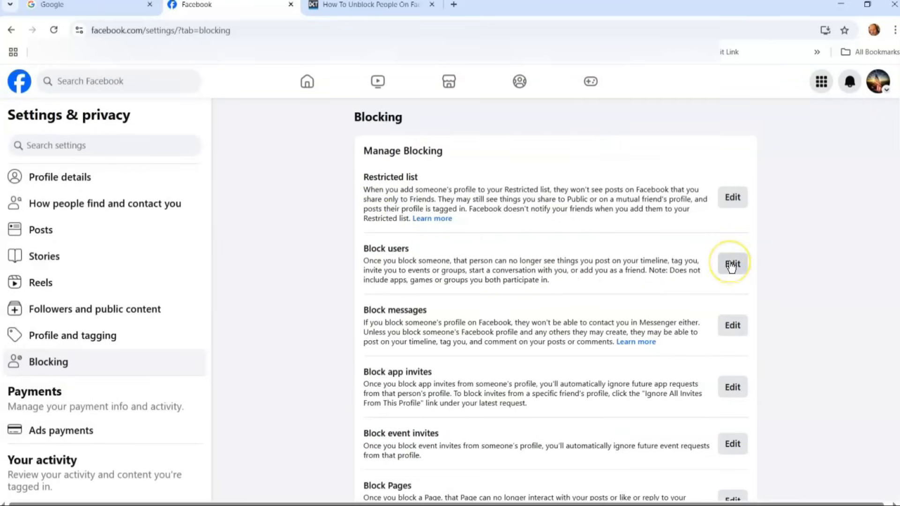
click(732, 263)
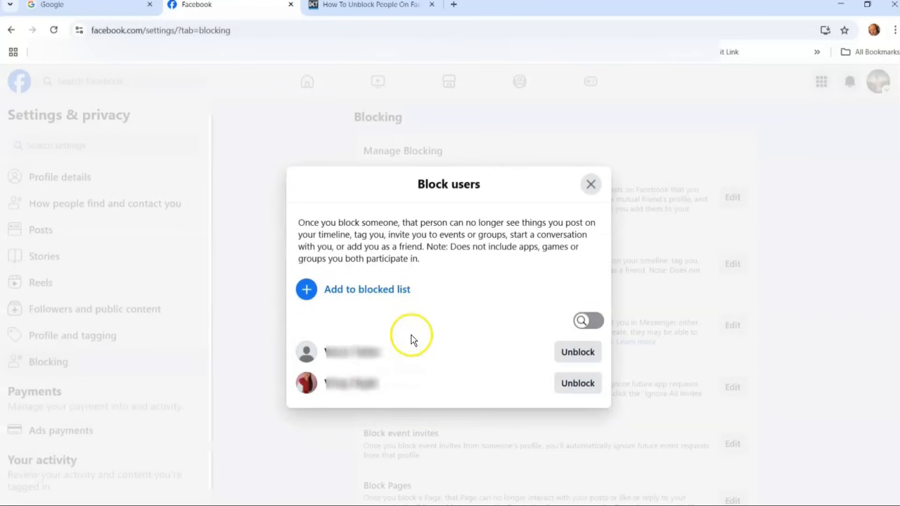
click(591, 185)
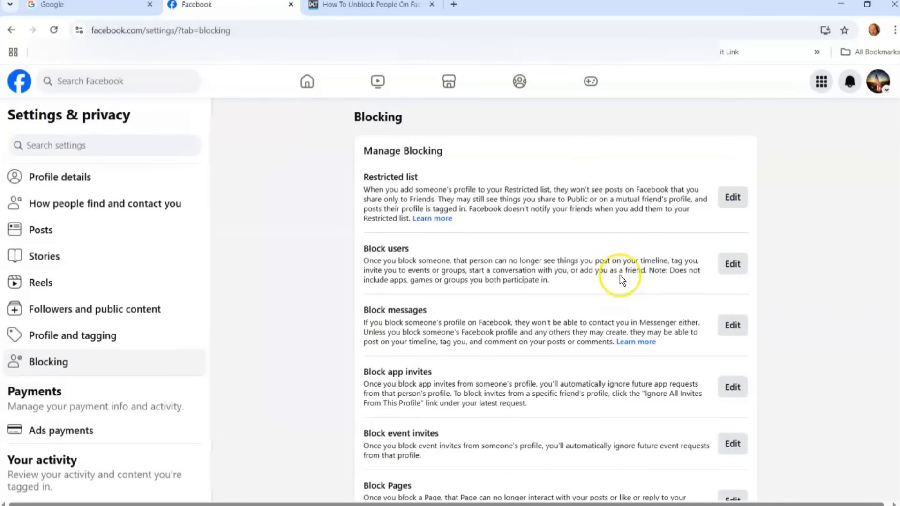
mouse_move(651, 281)
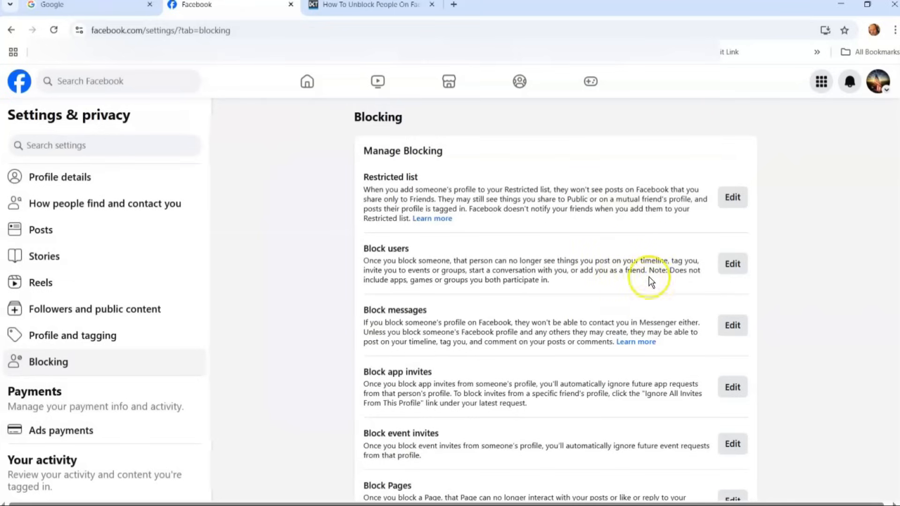